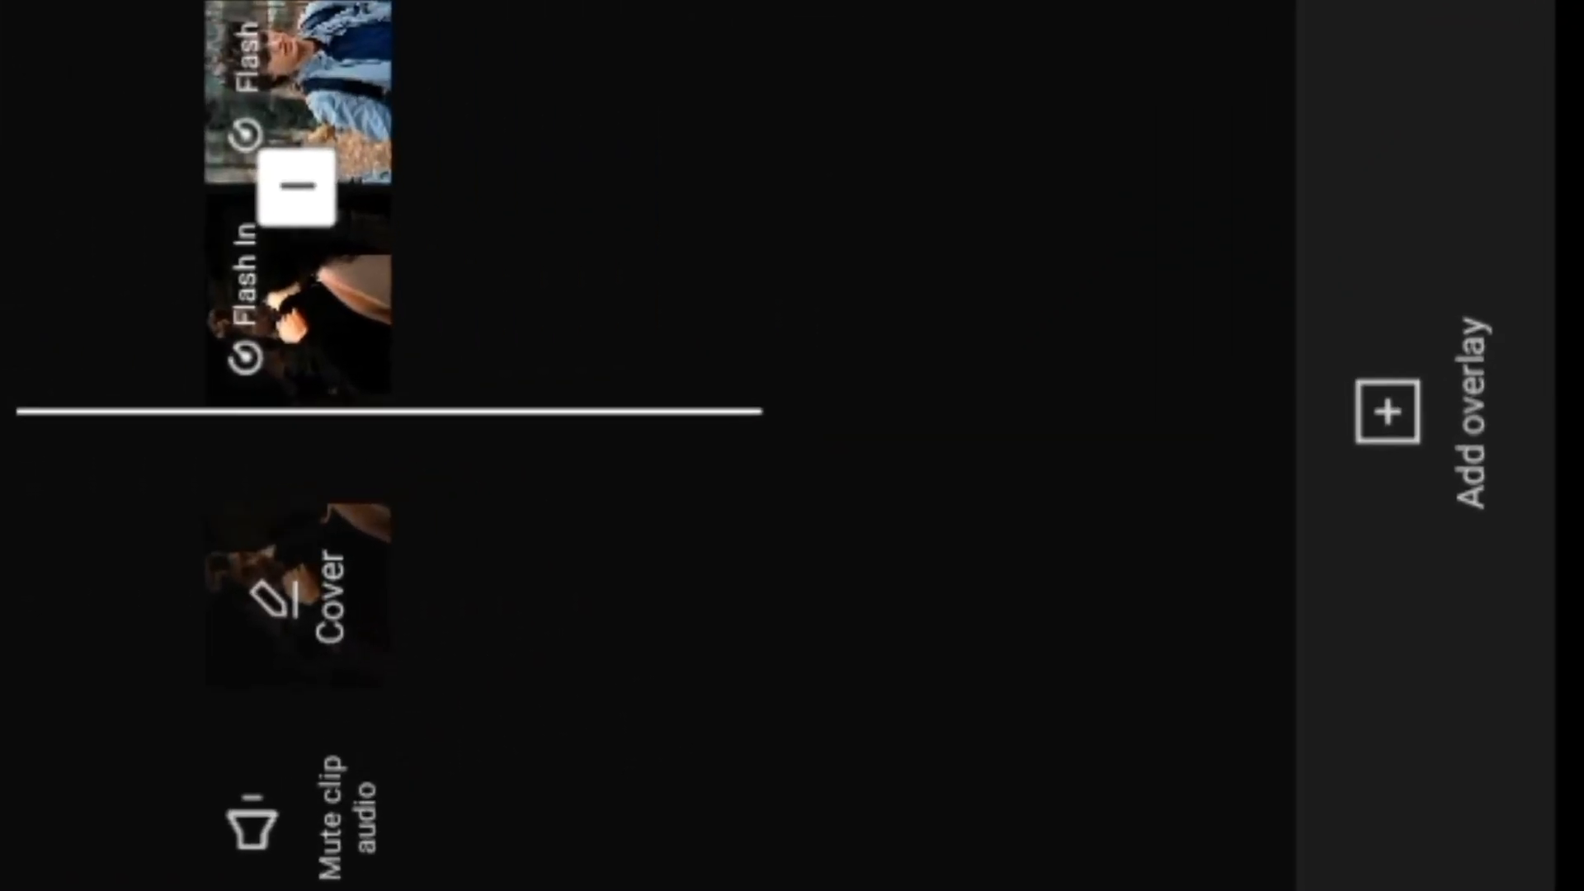
Add a white overlay clip above the two Flash In clips on the timeline.
{"action": "left_click", "coordinate": [1392, 412]}
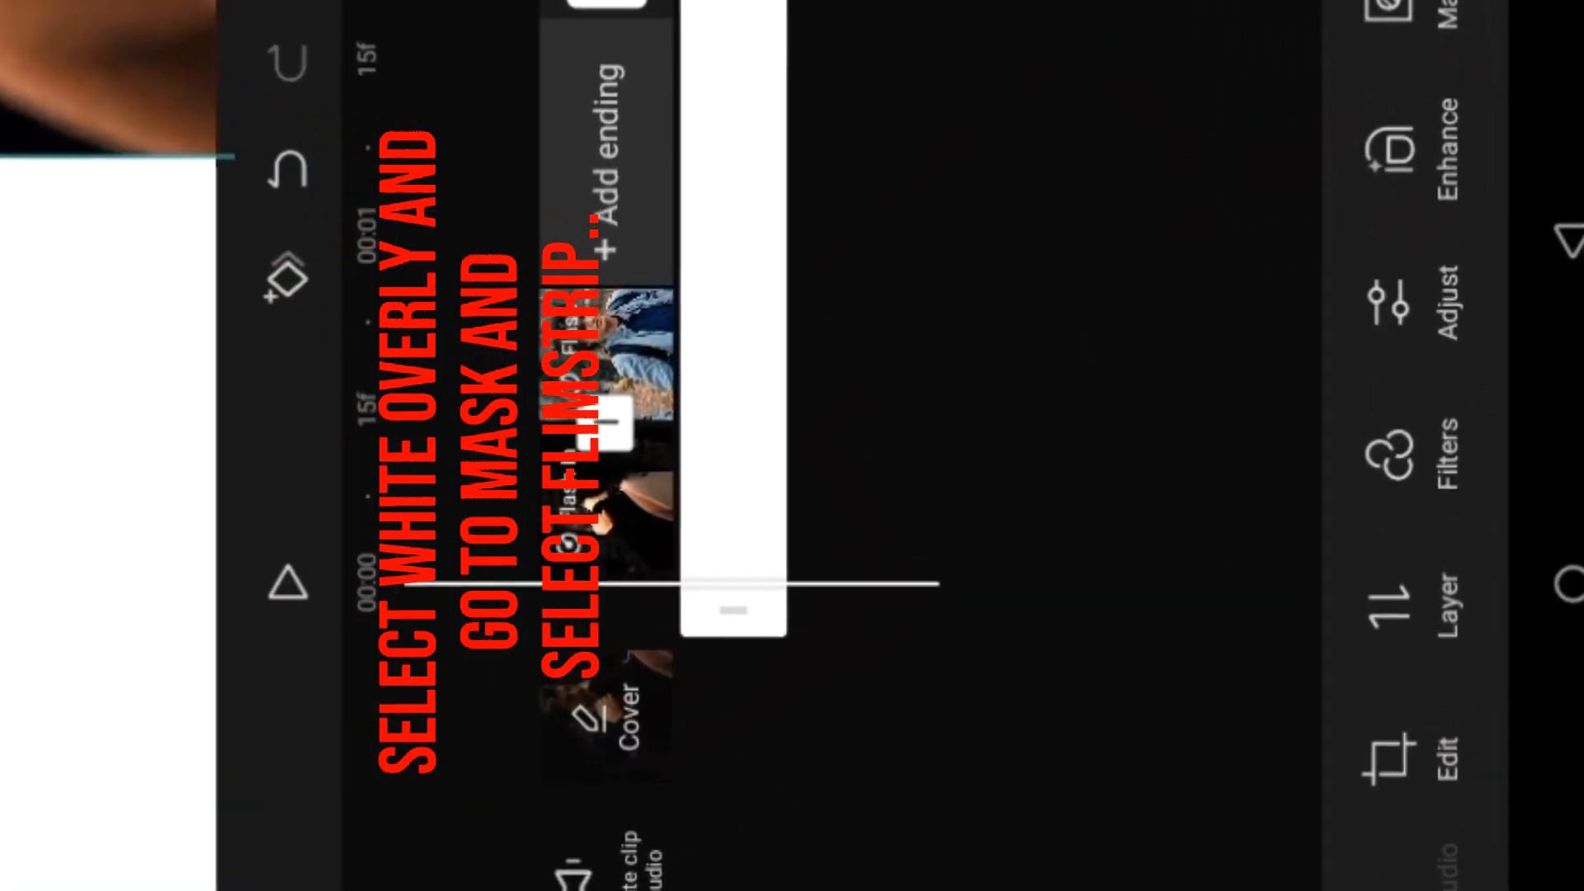
Apply the Filmstrip mask to the white overlay, leaving a horizontal white band.
{"action": "left_click", "coordinate": [1544, 469]}
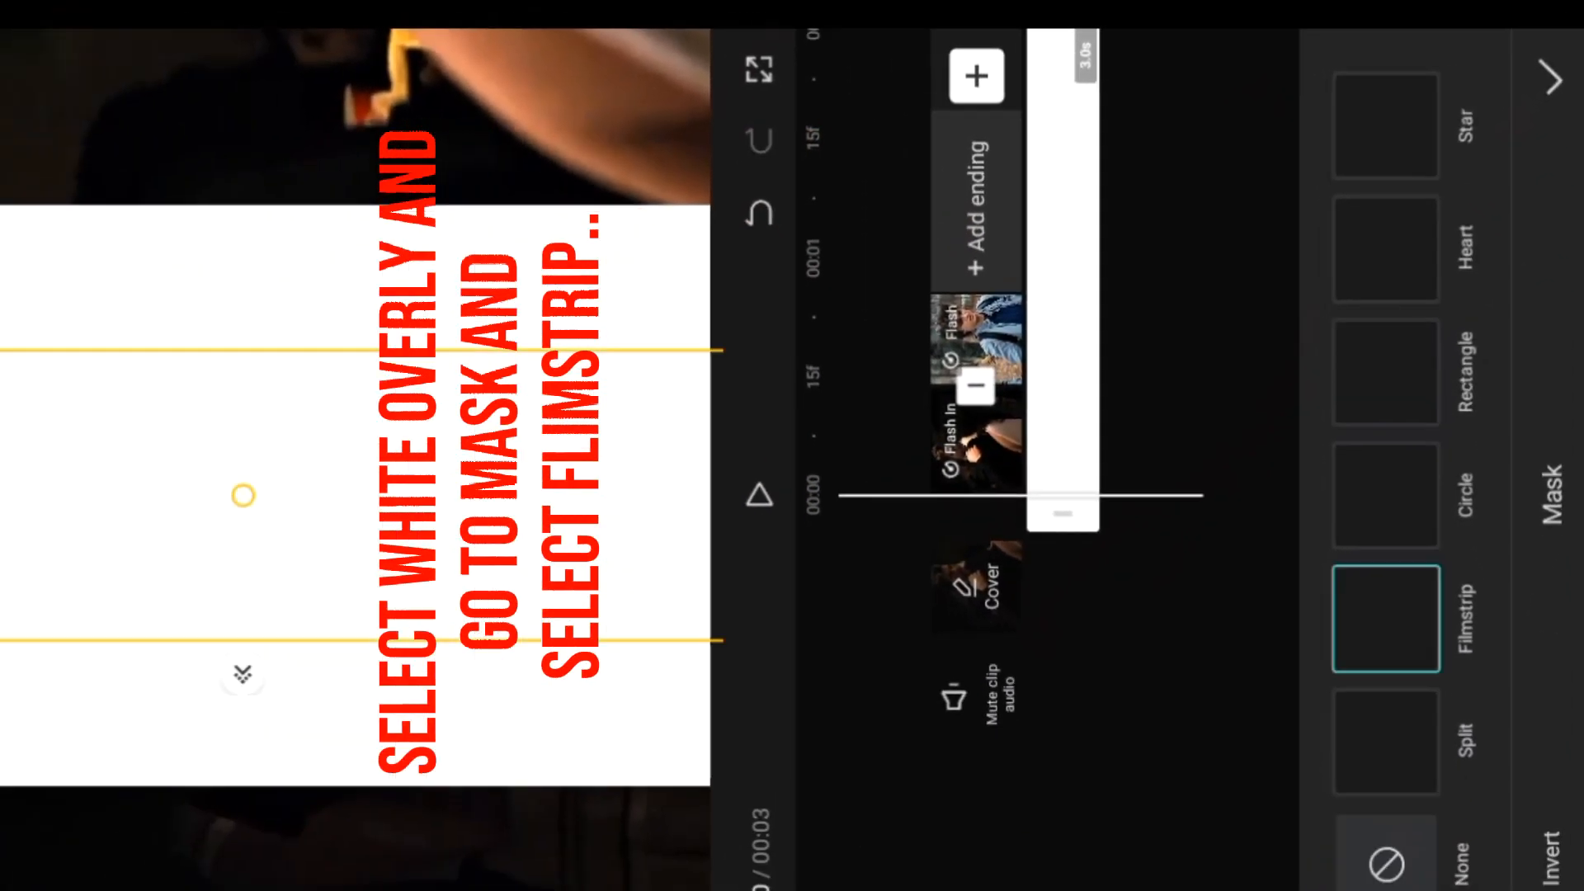